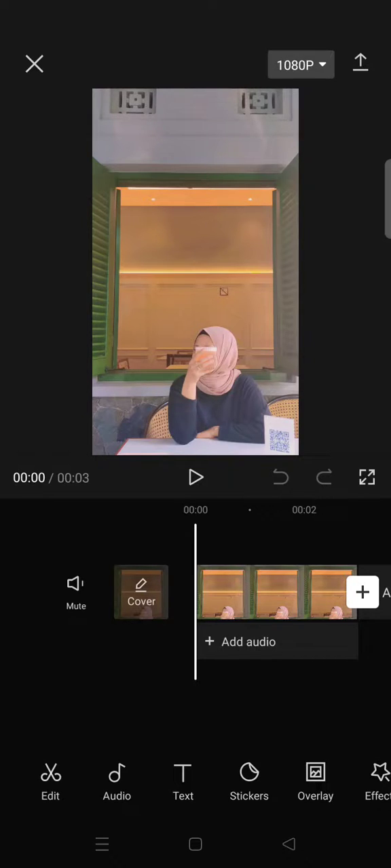
Reach the clip's Adjust settings and switch to the Video quality options
click(314, 780)
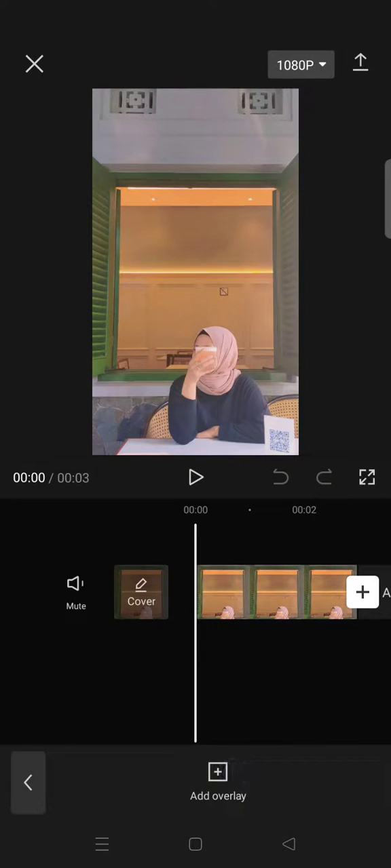
click(27, 781)
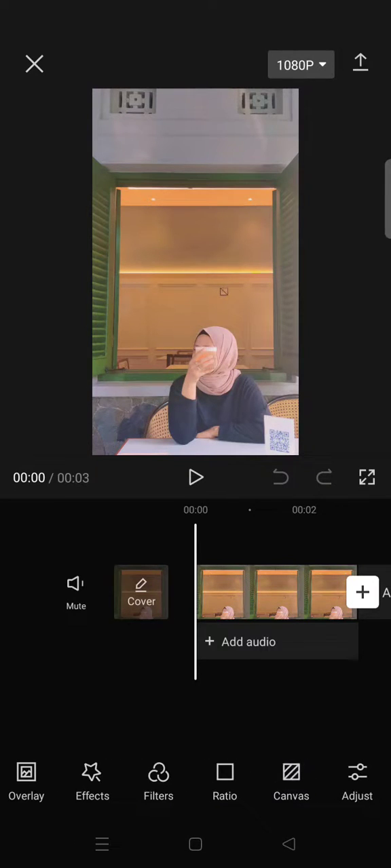
click(357, 780)
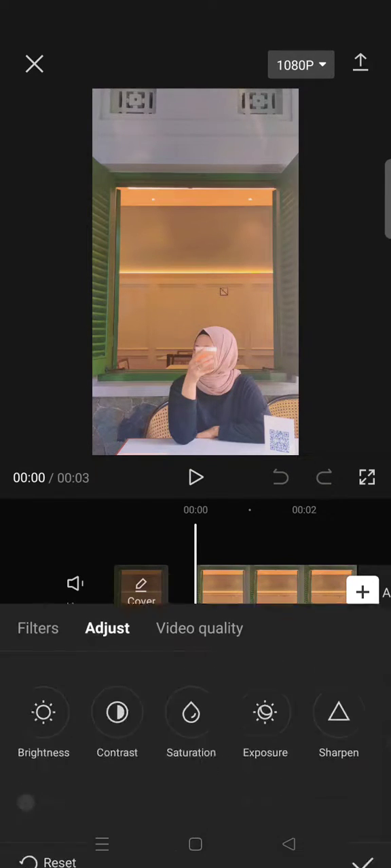
click(200, 628)
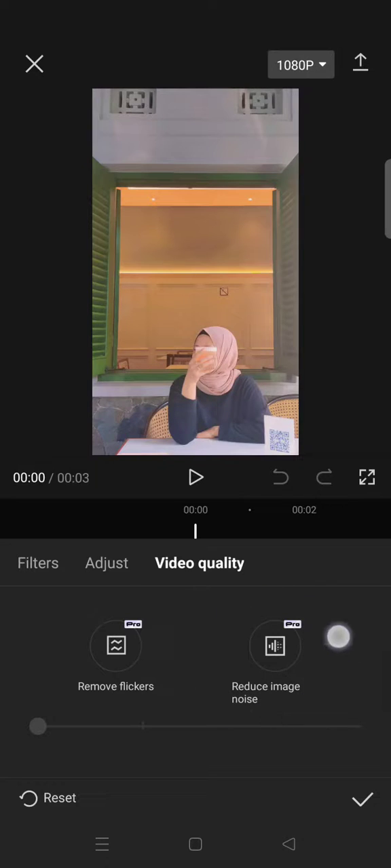
Turn on Reduce image noise for the clip, revealing its None-to-Strong strength scale
drag(339, 636, 251, 616)
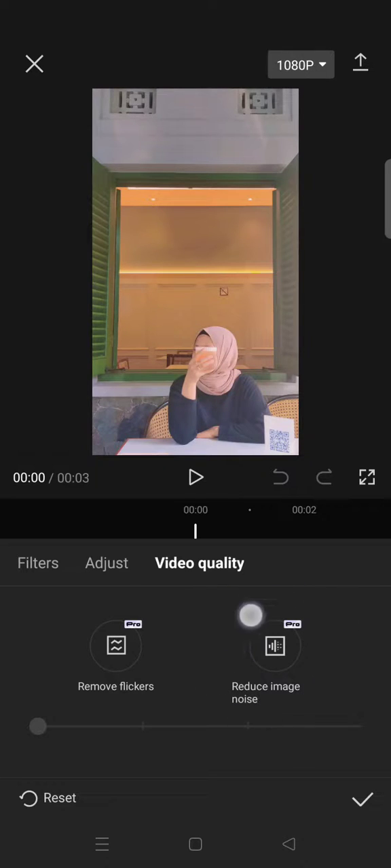
click(274, 646)
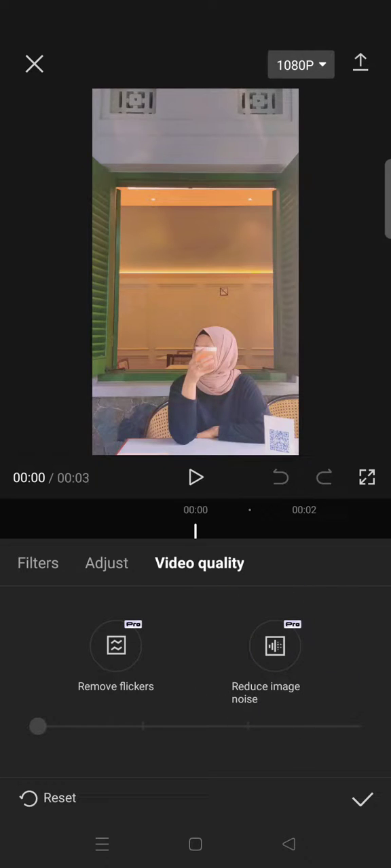
click(274, 646)
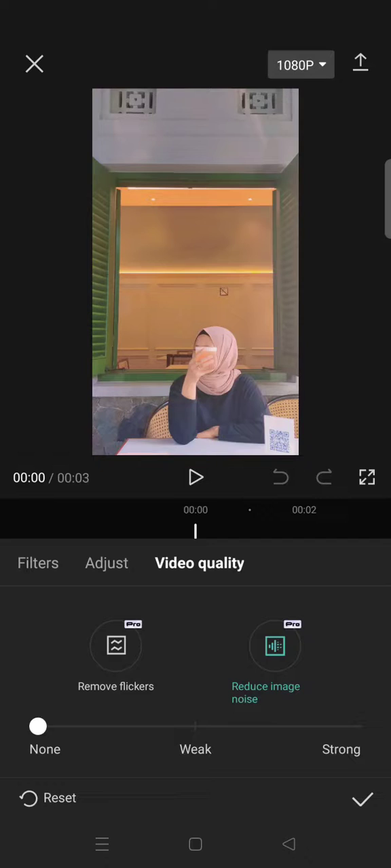
Raise Reduce image noise from None through Weak to Strong and apply it
drag(38, 727, 65, 729)
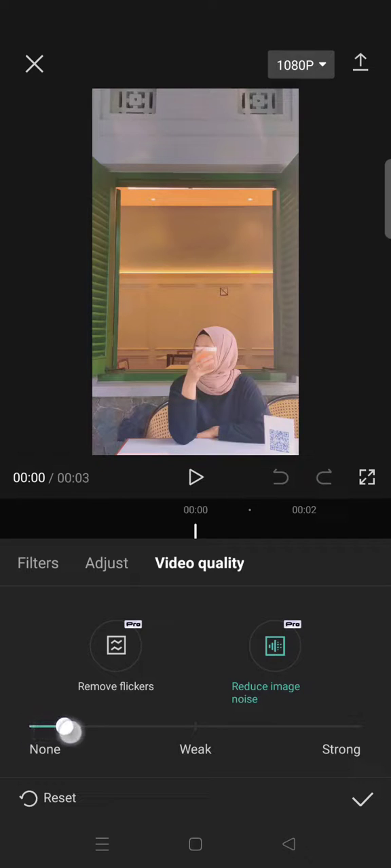
drag(65, 726, 195, 727)
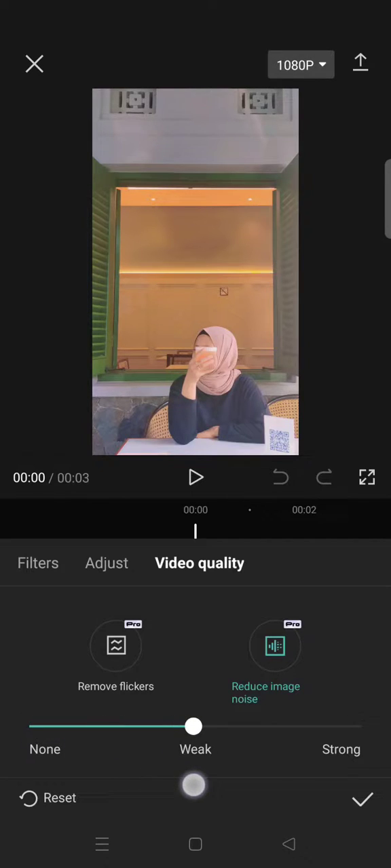
drag(192, 726, 320, 727)
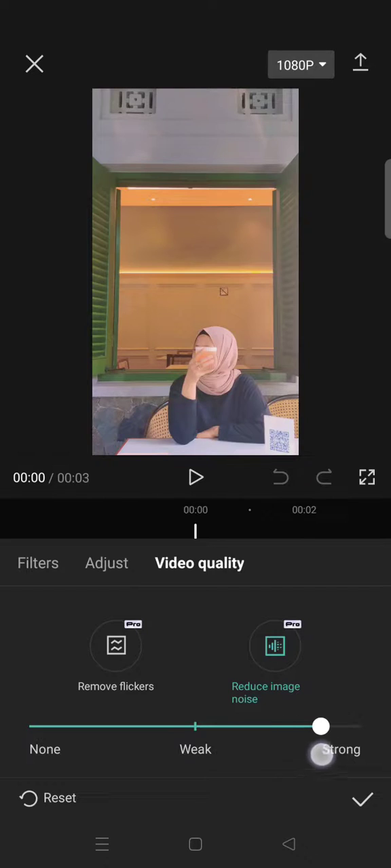
drag(321, 726, 353, 727)
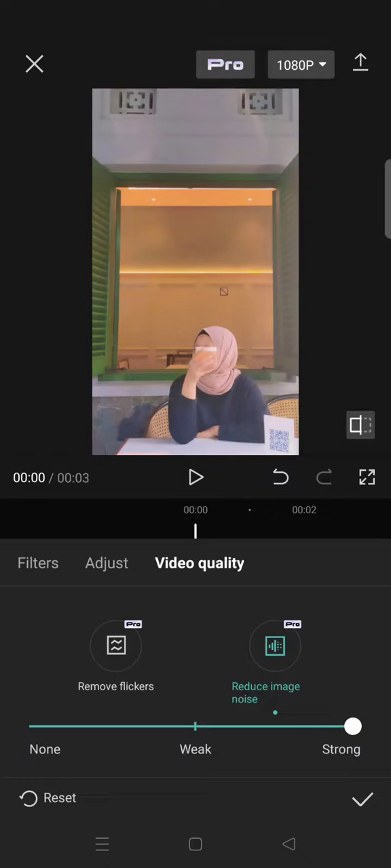
click(362, 797)
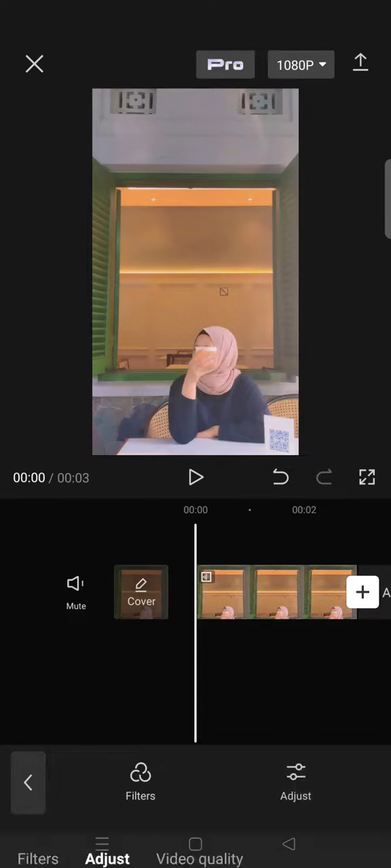
Review the Strong noise reduction in Adjust, then undo it to compare before/after
click(199, 857)
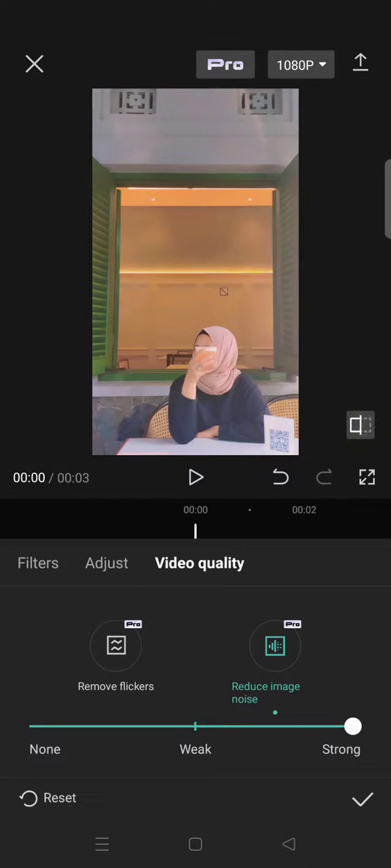
click(361, 797)
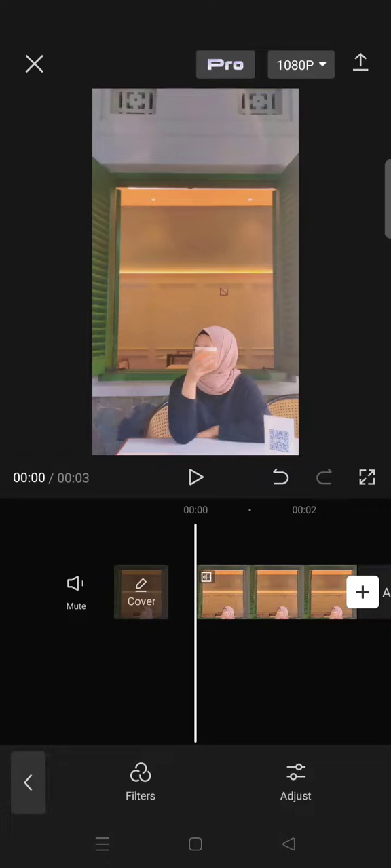
click(280, 478)
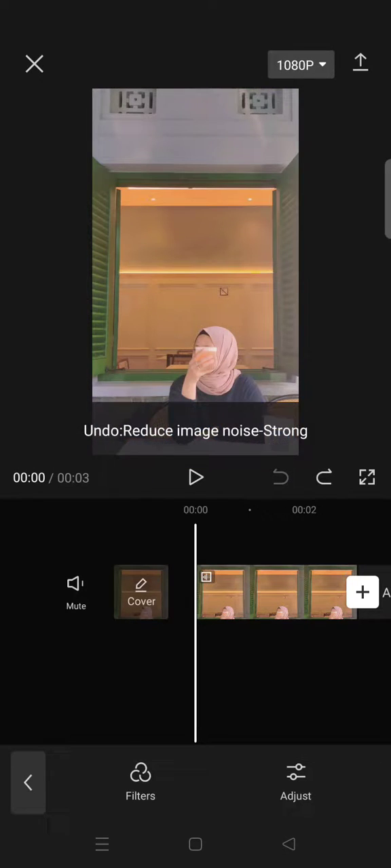